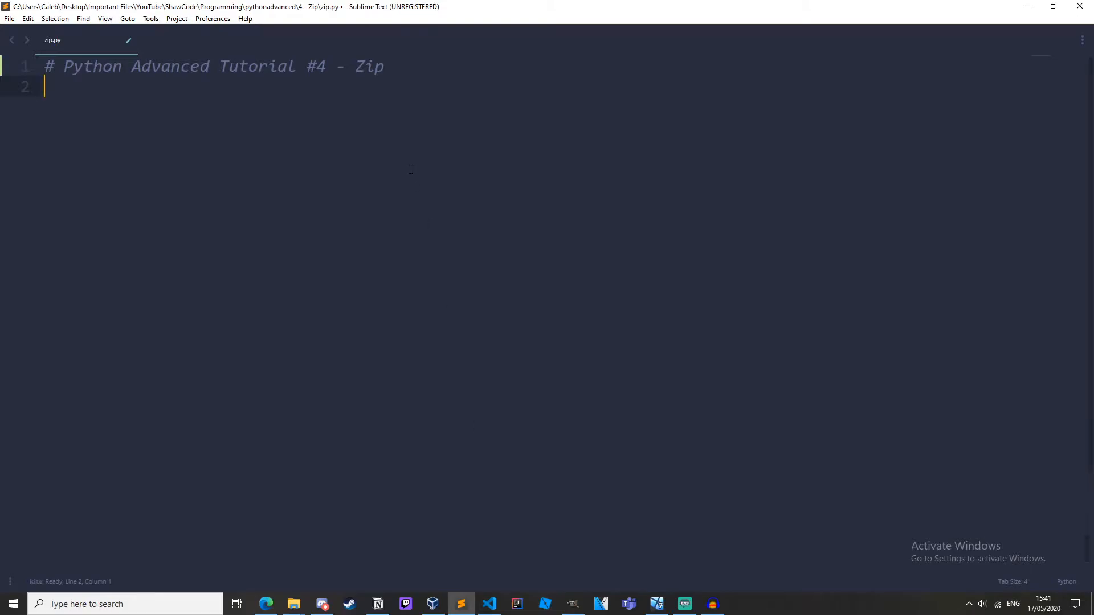
Step: Define x = [1,2,3,4], y = ['a','b','c','d'] and z = ['hello','there','my','coders']
type("a")
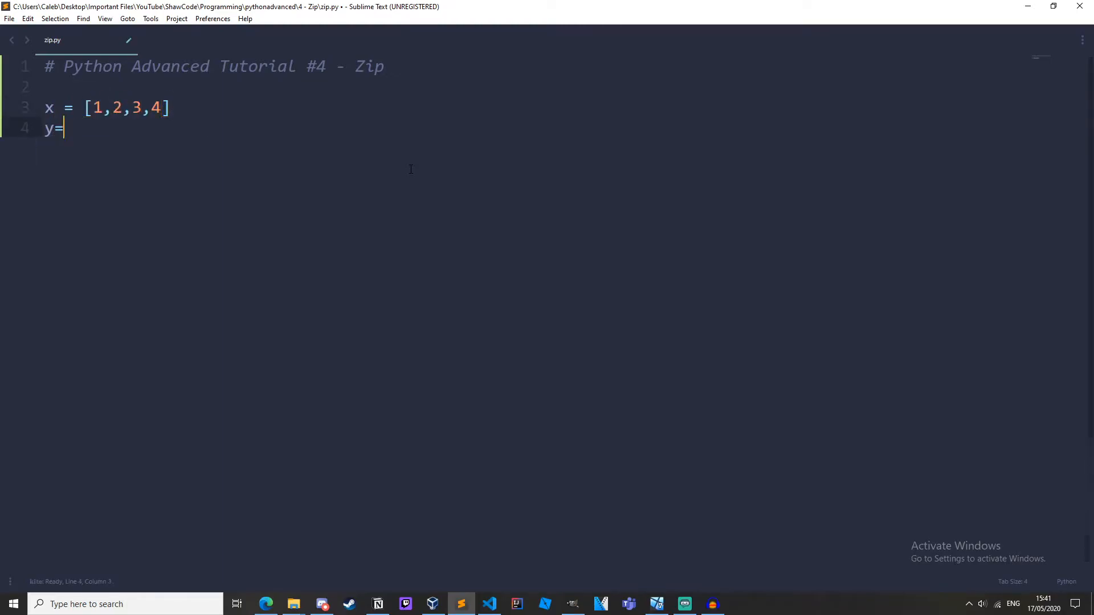
type("['a','b','c','d")
type("z = ['hello")
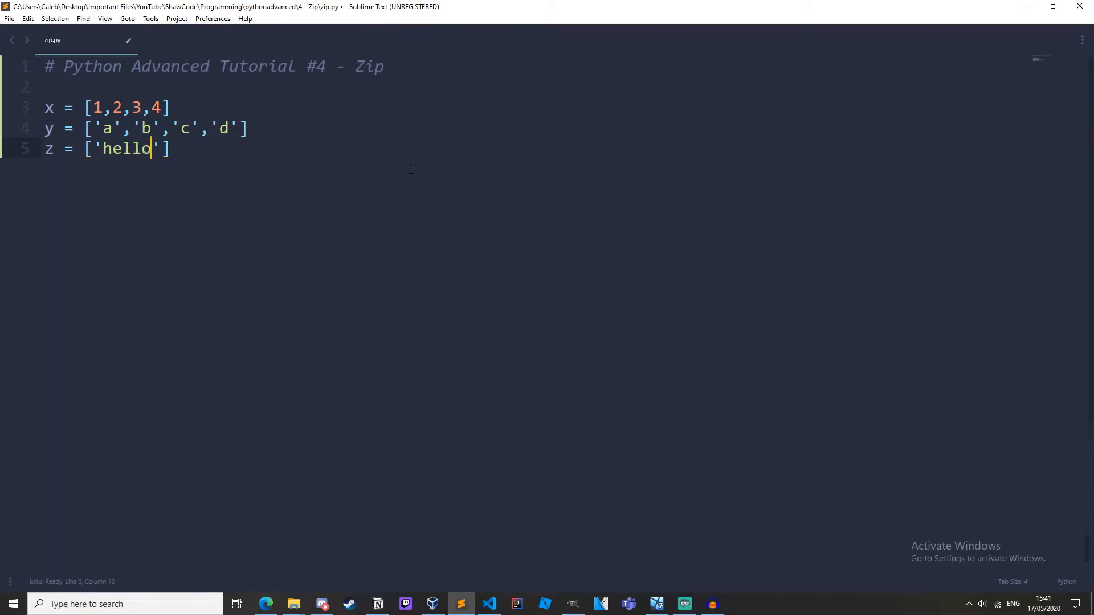
type(",'there','my'")
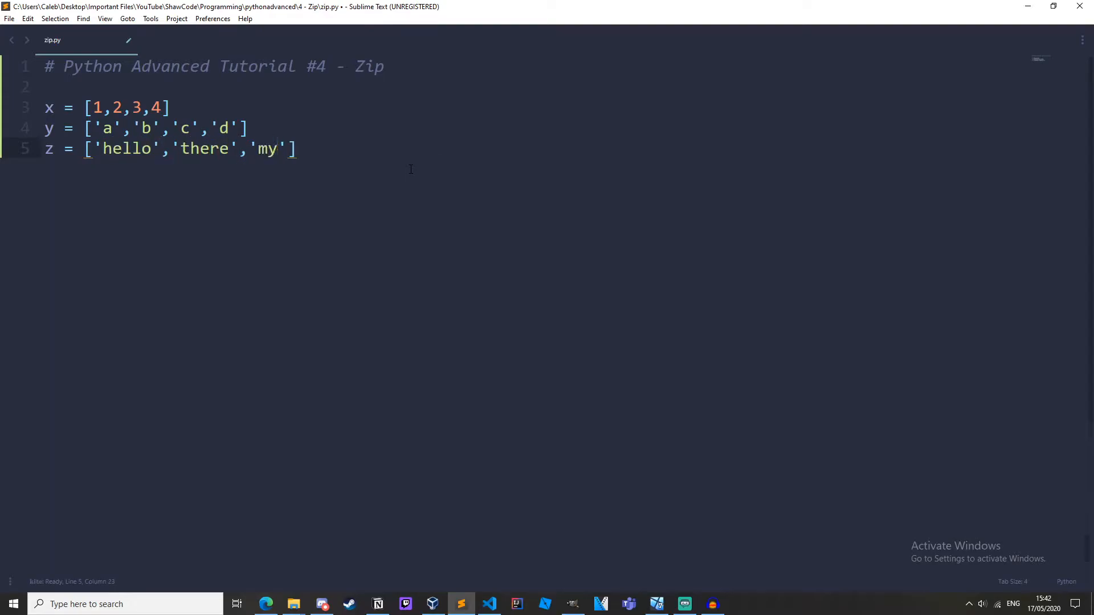
type(",'coders']")
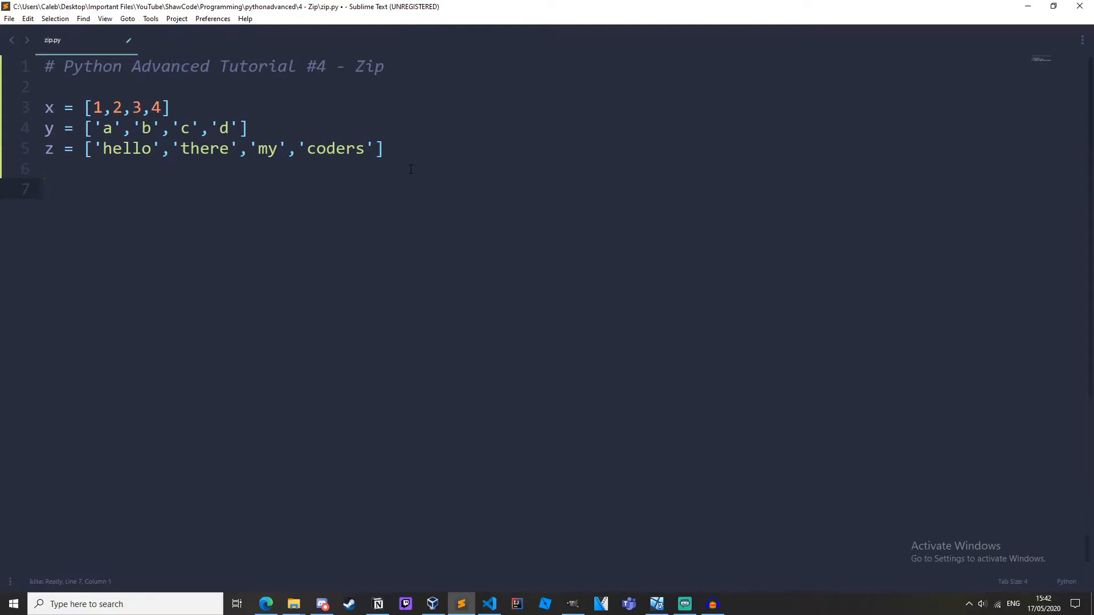
Step: Write for i,j,k in zip(x,y,z): with print(i, j, k) indented beneath it
type("for")
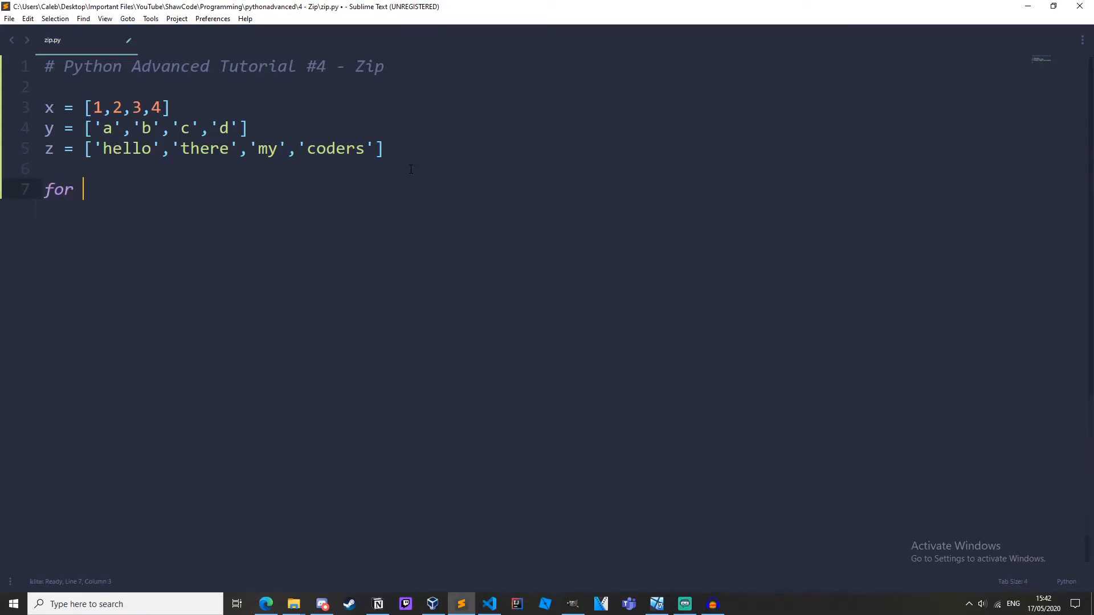
type("i,j,k")
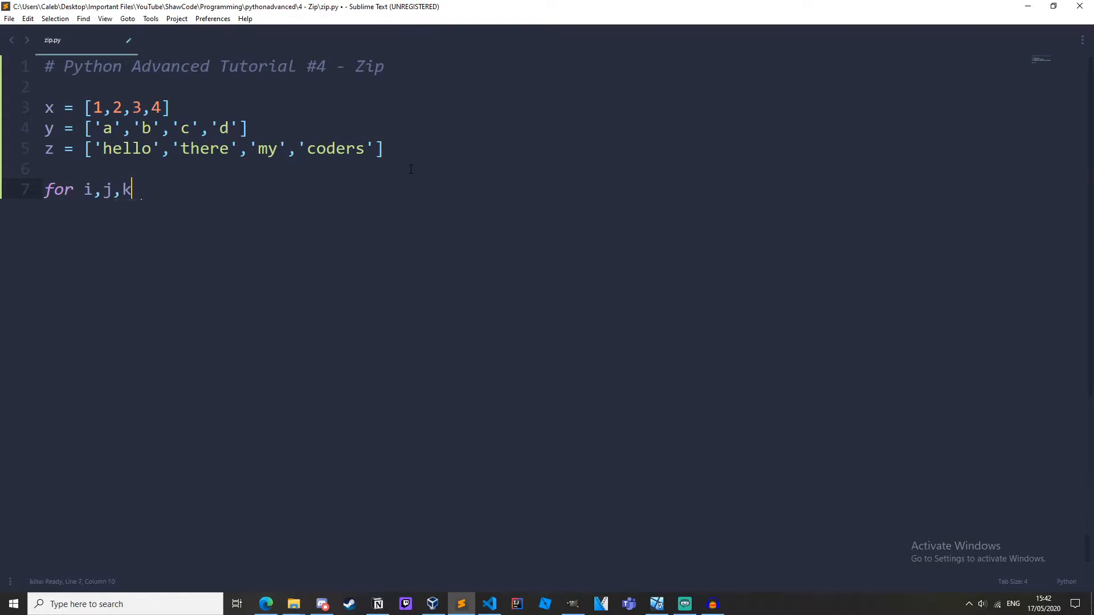
type("in zip(")
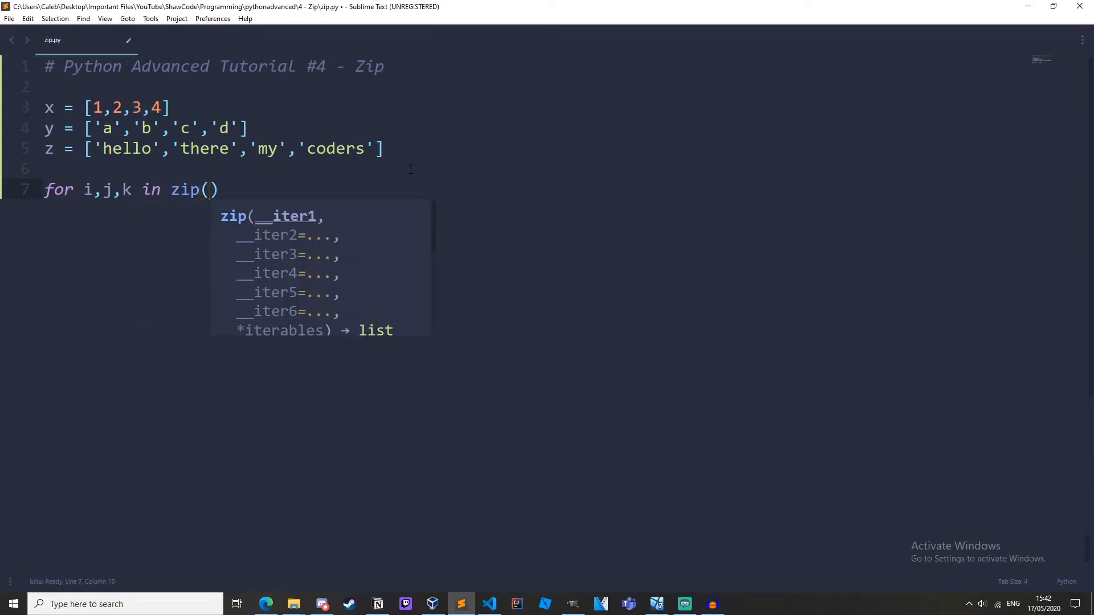
type("x,y,z")
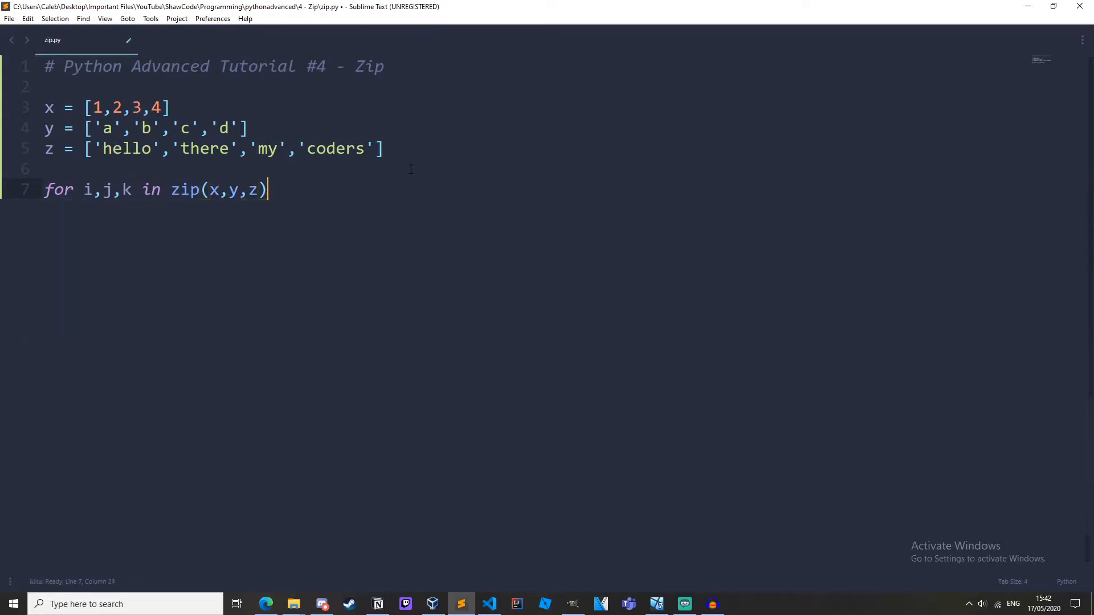
type(":")
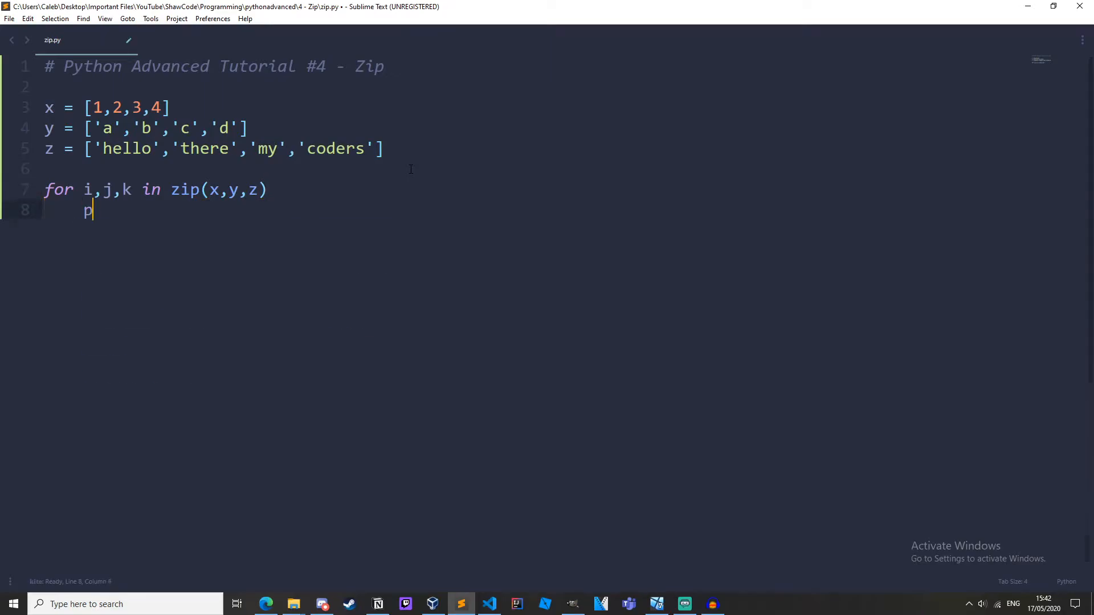
type("rint(im")
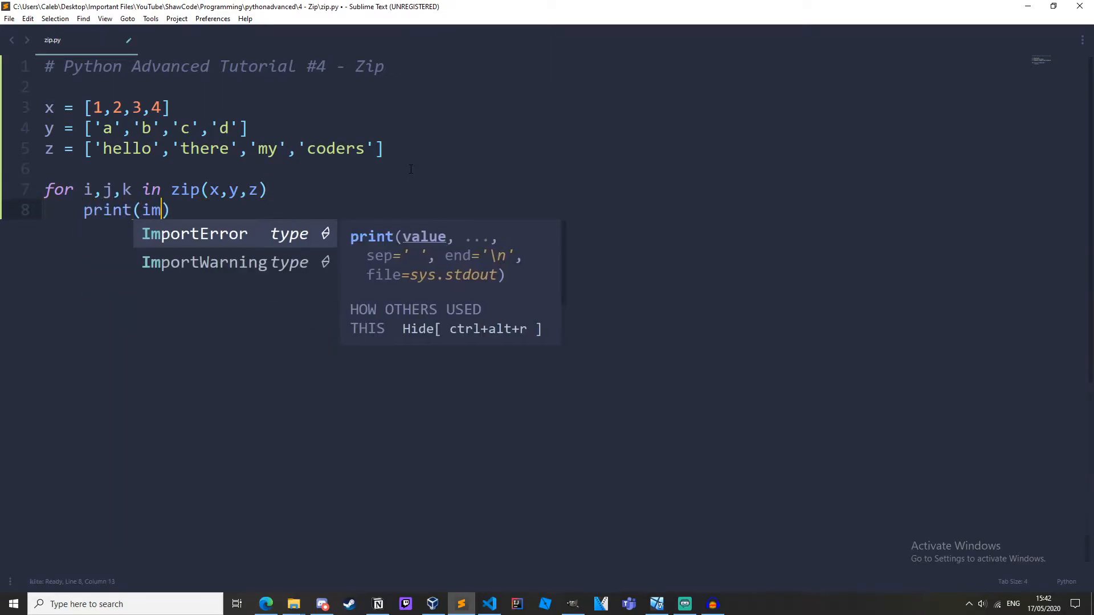
type("i, j, k")
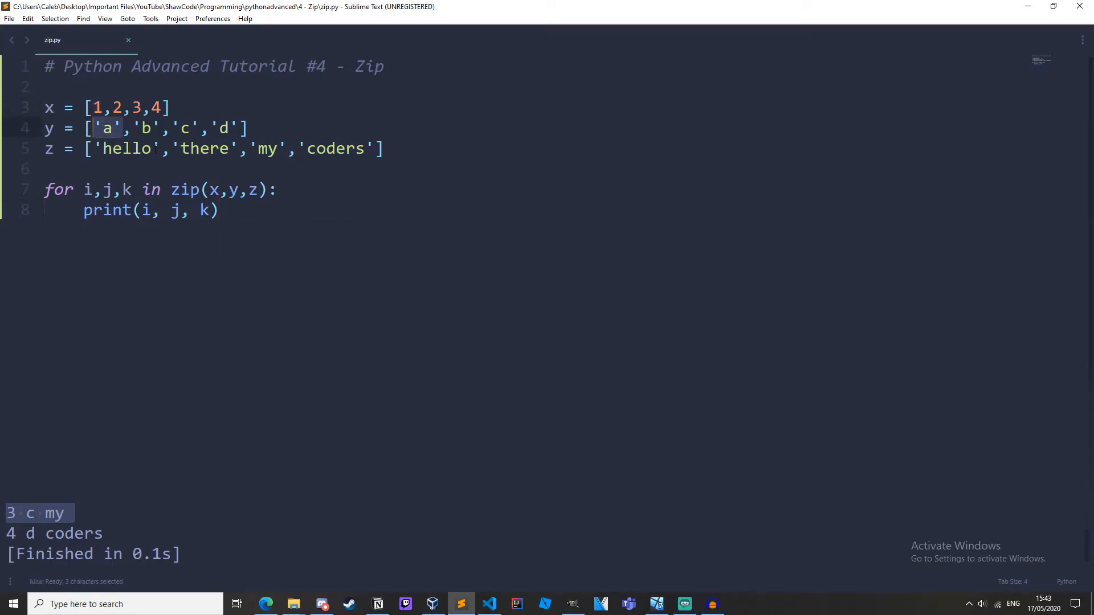
Step: Comment out the zip for loop and its print line, leaving a blank line below
double_click(128, 148)
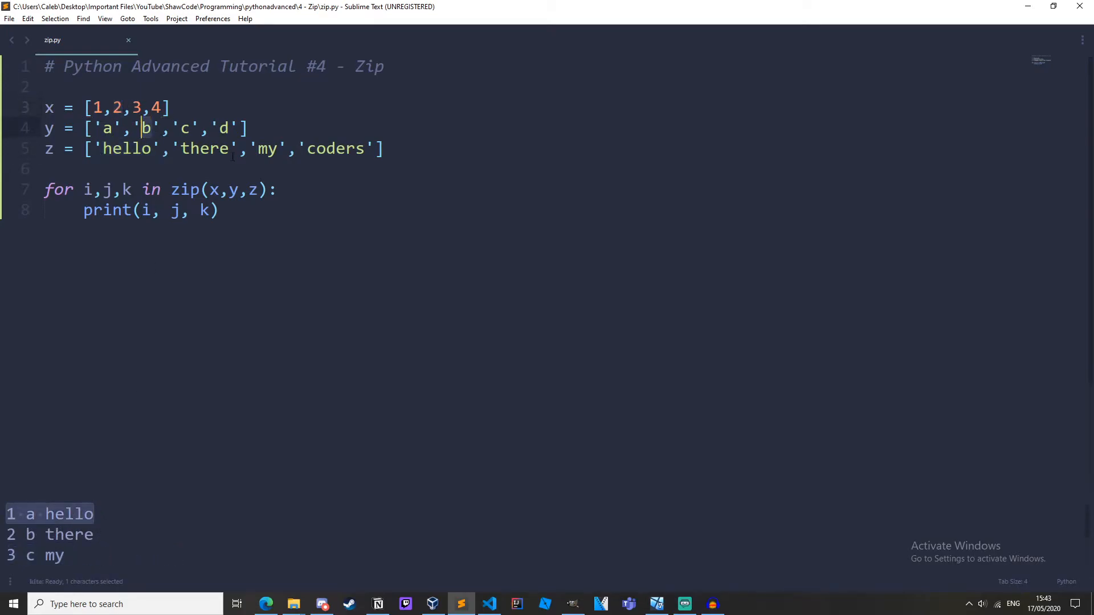
double_click(204, 148)
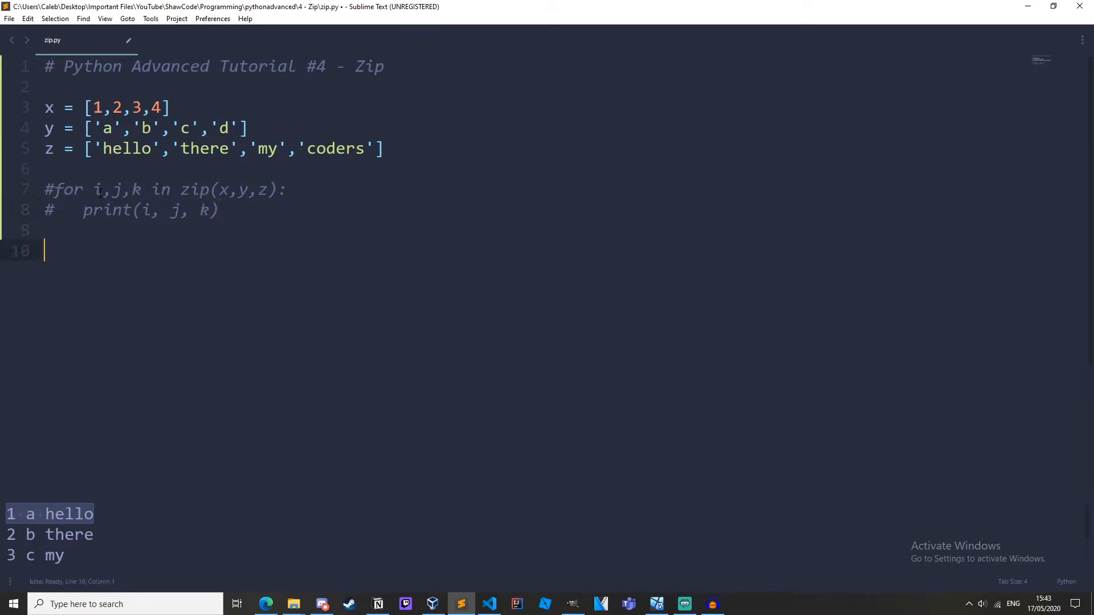
Step: Add print(zip(x,y,z)) and run the script to show a zip object address
type("print(")
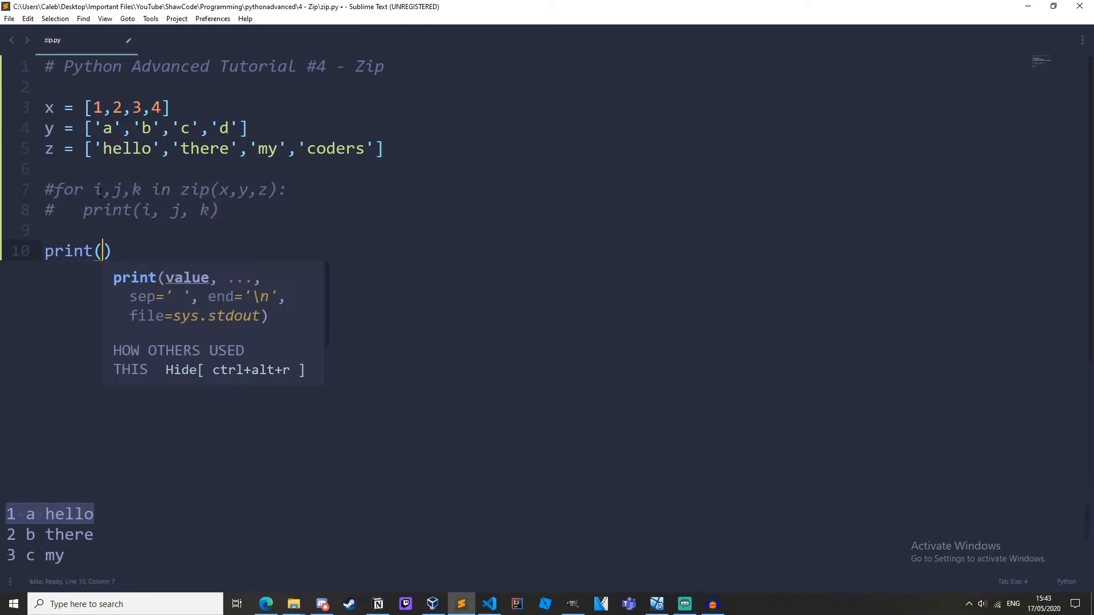
type("zip(xy")
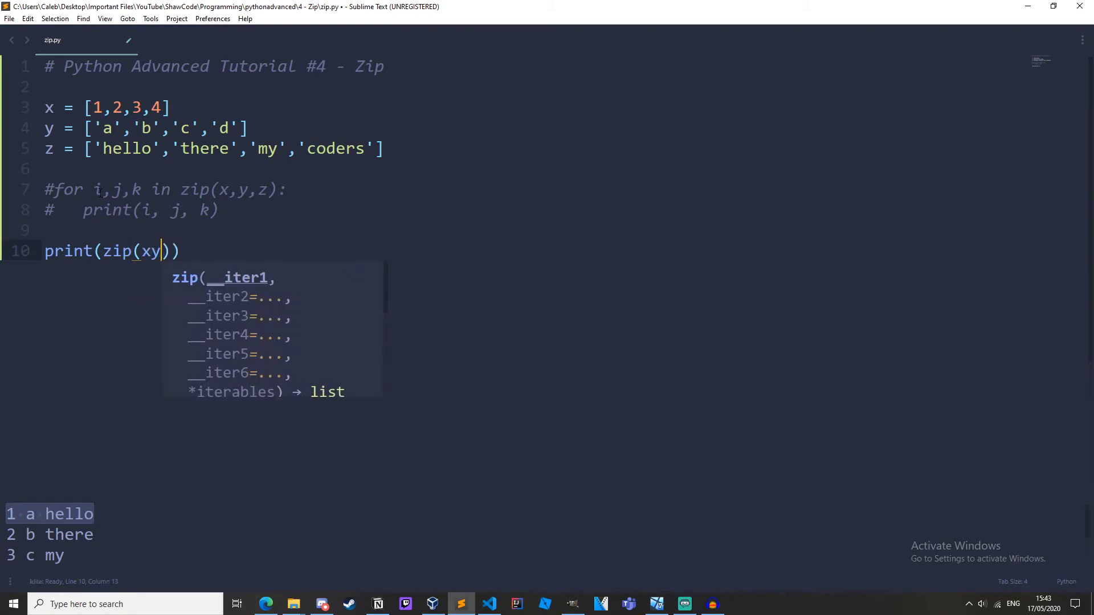
type(",y,z)")
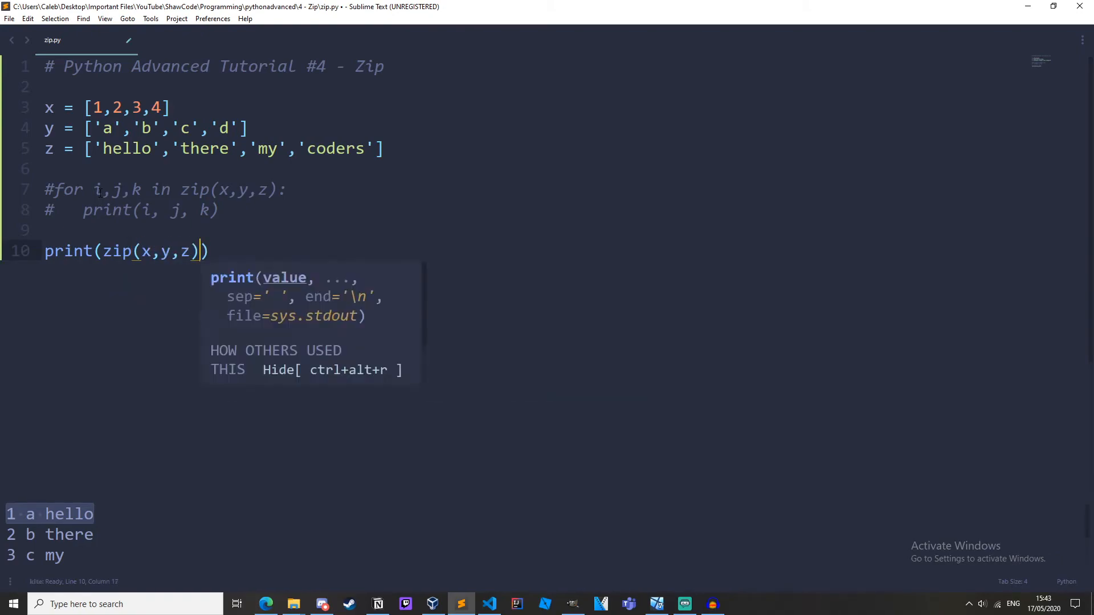
key("ctrl+b")
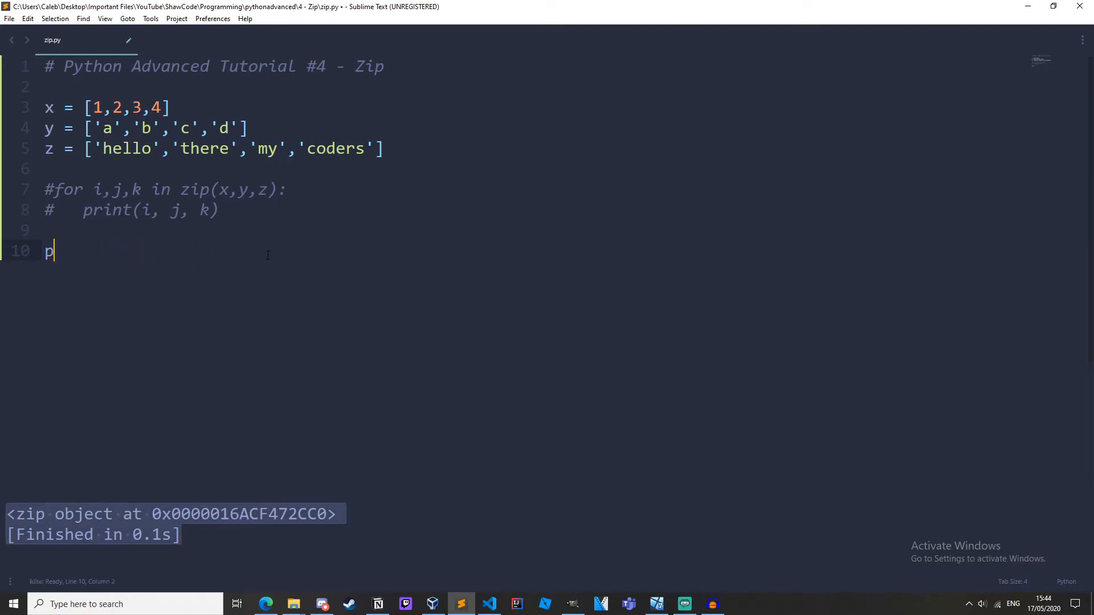
Step: Write for i in zip(x,y,z): with print(i) to output tuples like (1, 'a', 'hello')
type("or i in zip")
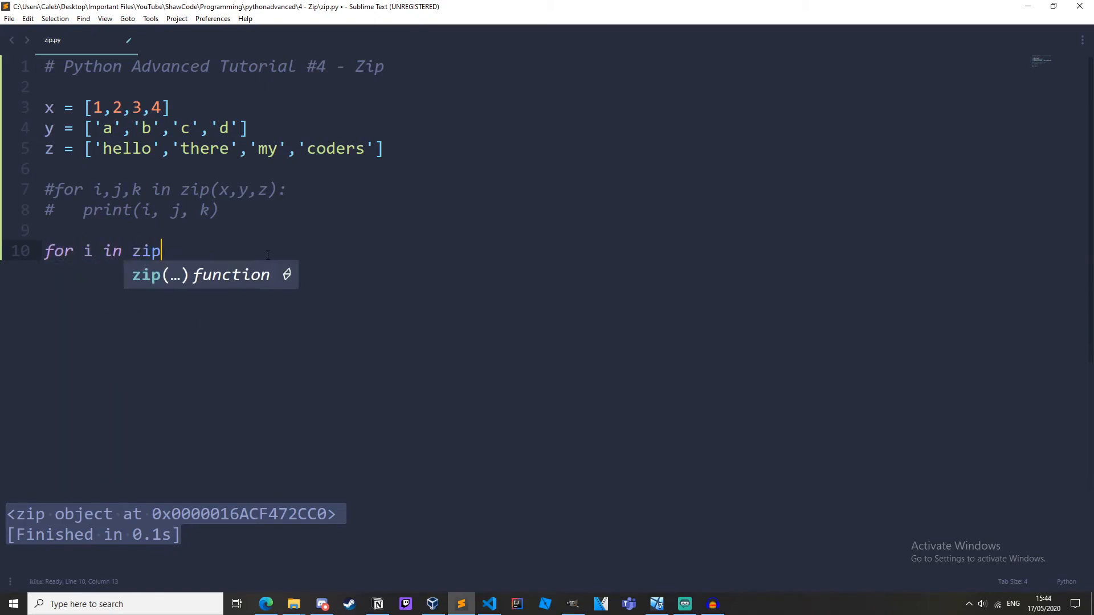
type("(x,y,z)")
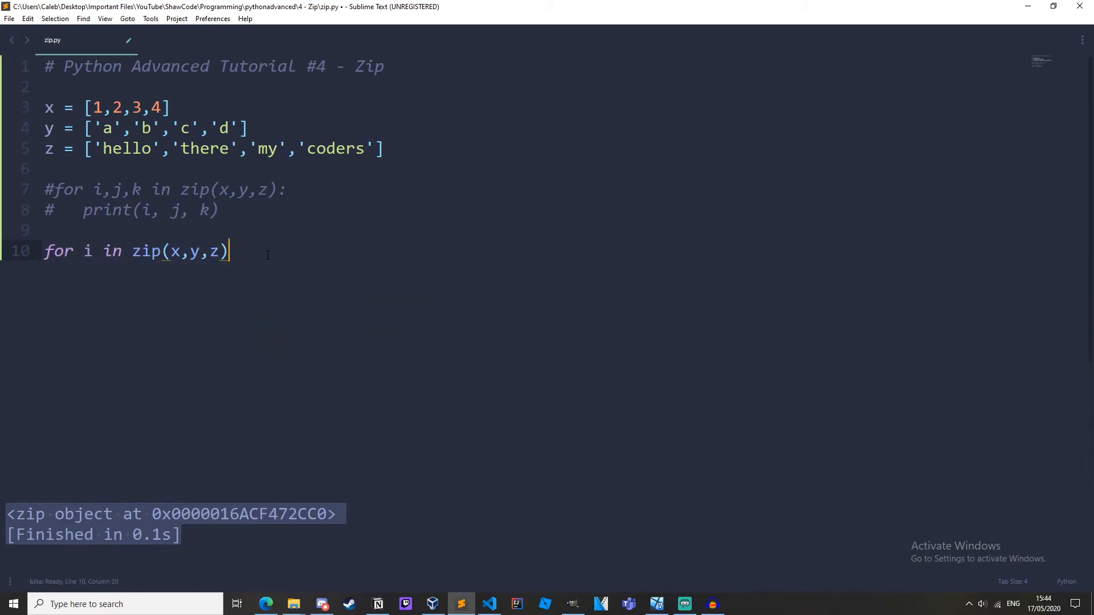
type(":")
type("print(i)")
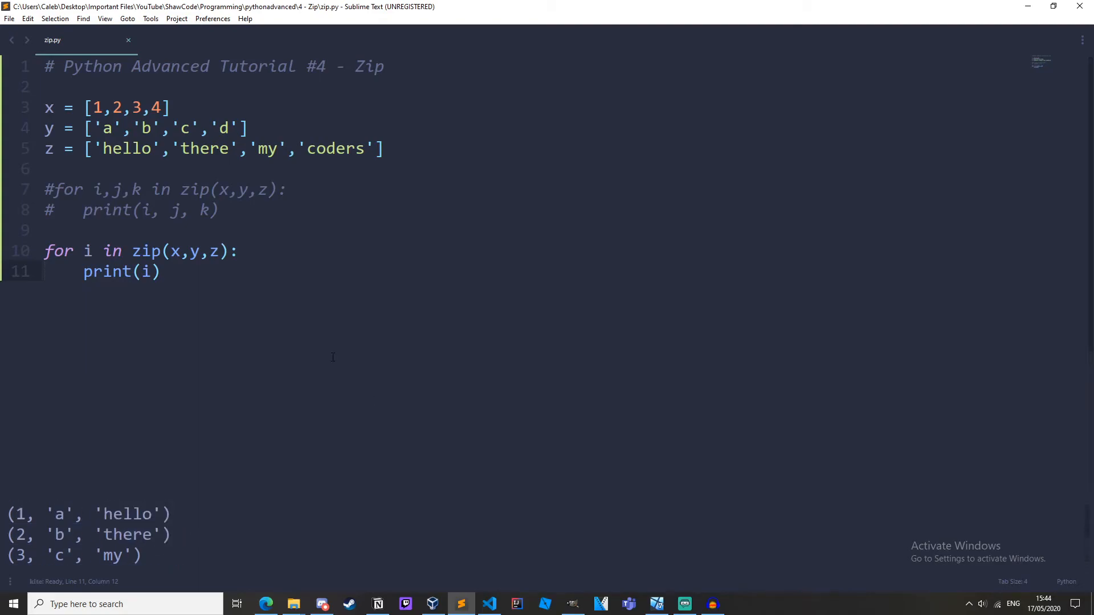
mouse_move(242, 281)
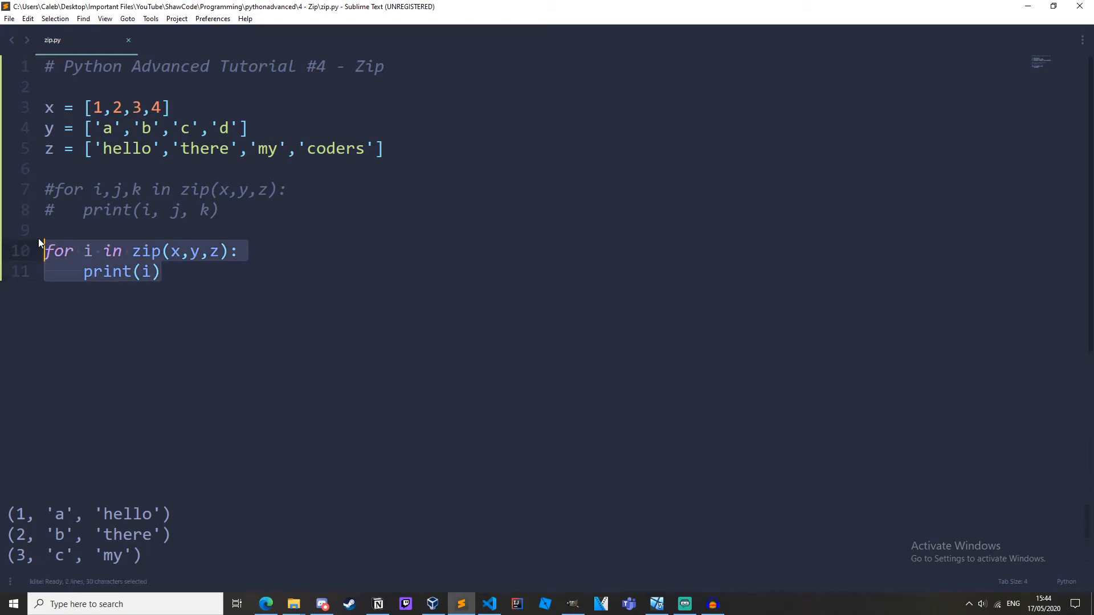
Step: Replace the loop with print(list(zip(x,y,z)))
type("print()")
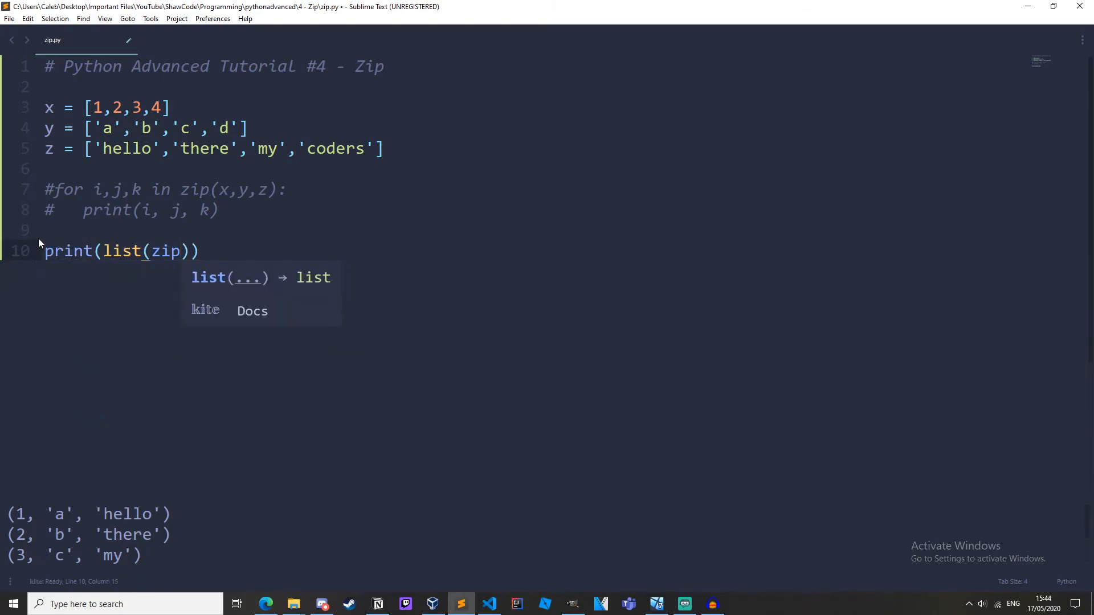
type("(x")
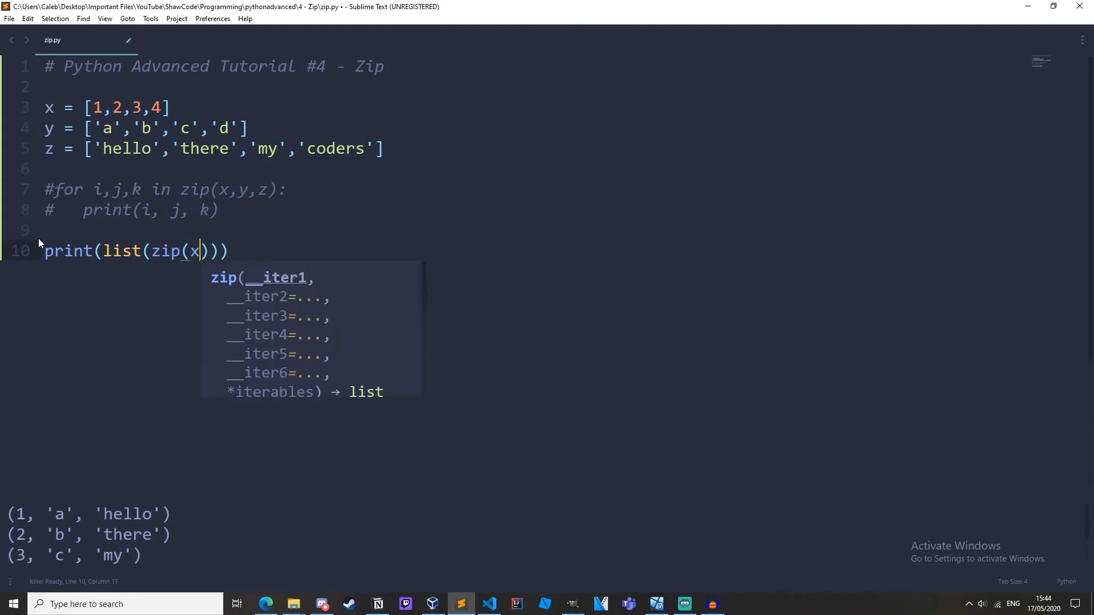
type(",y,z")
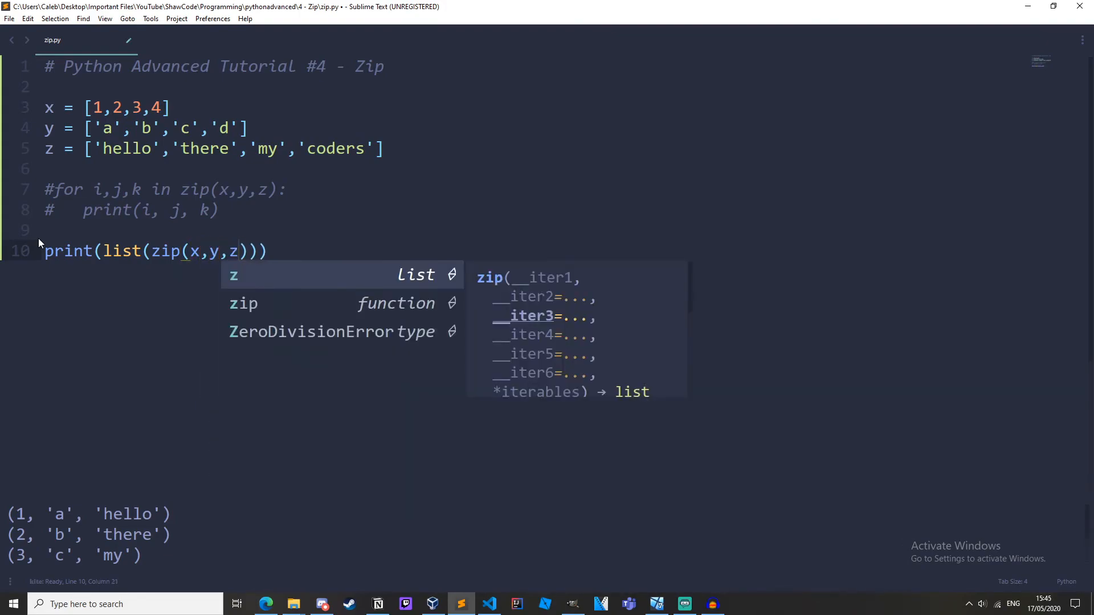